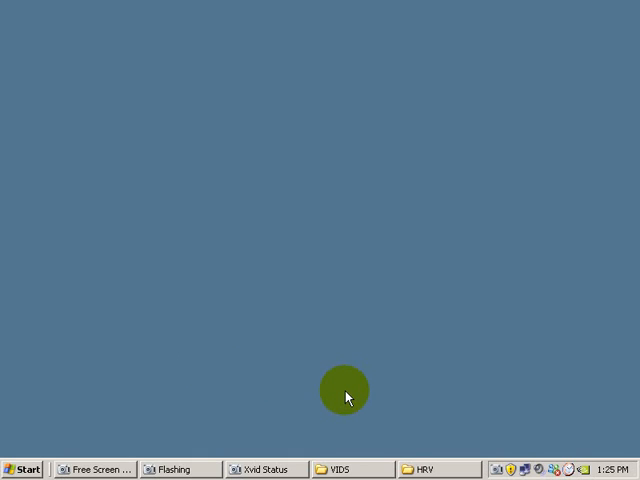
- Switch to the HRV folder window and open the PVB-Baroreflex folder
{"action": "left_click", "coordinate": [424, 468]}
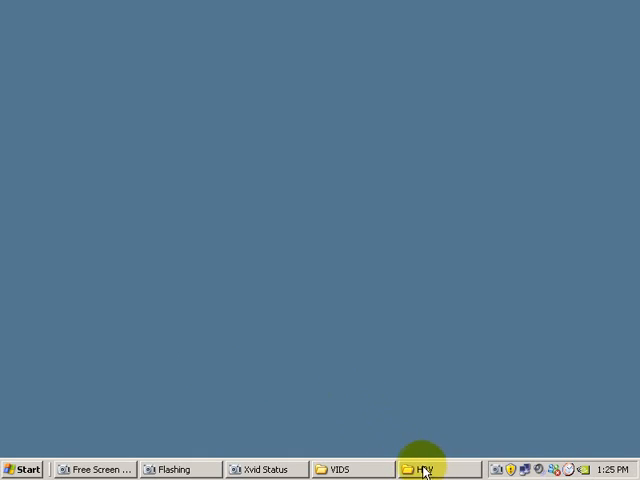
{"action": "left_click", "coordinate": [350, 468]}
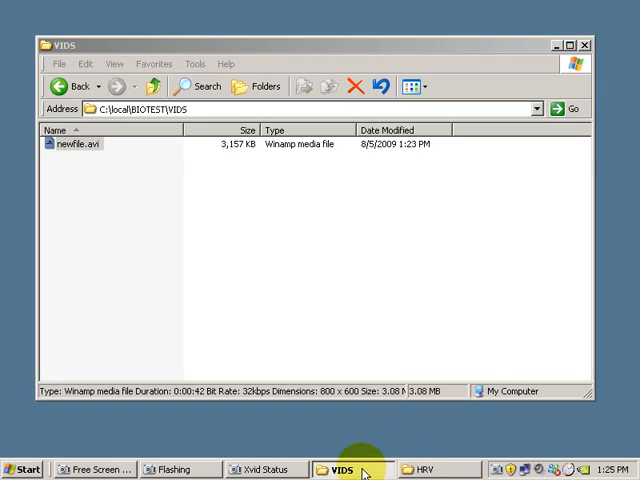
{"action": "left_click", "coordinate": [436, 468]}
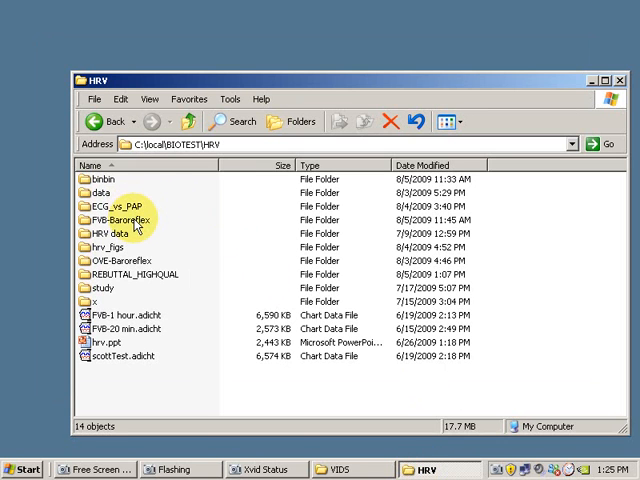
{"action": "double_click", "coordinate": [114, 220]}
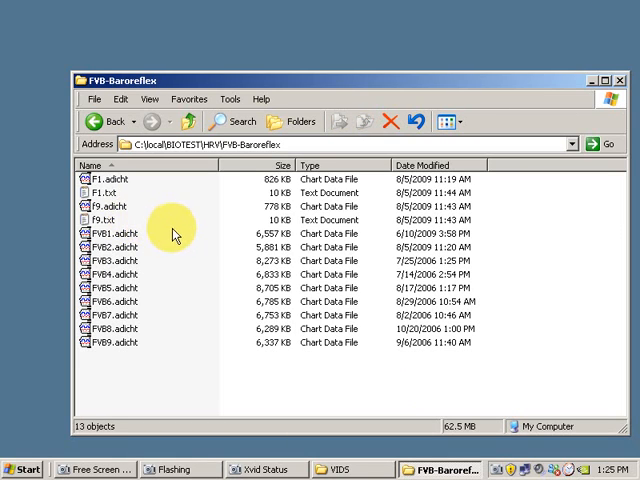
- Open PVB1.adicht without hardware (Analysis only) and compress time so the whole trace fits
{"action": "double_click", "coordinate": [112, 232]}
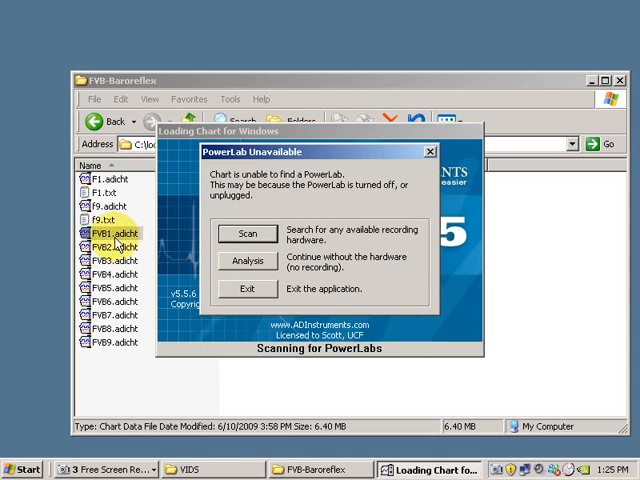
{"action": "mouse_move", "coordinate": [124, 244]}
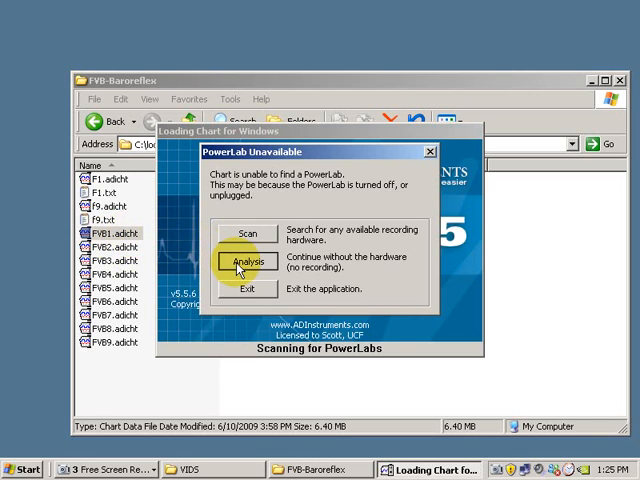
{"action": "left_click", "coordinate": [248, 260]}
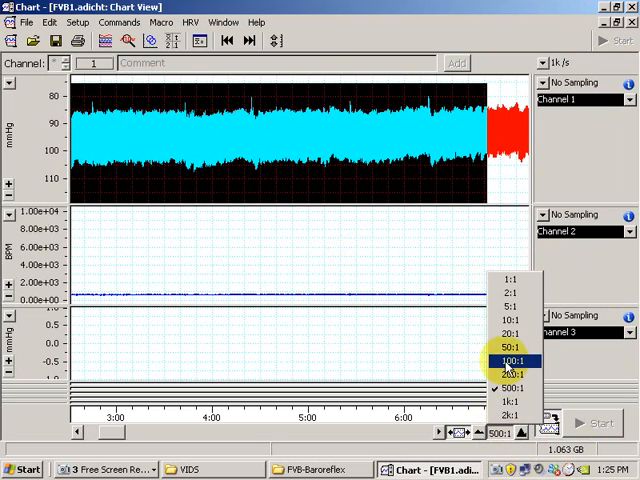
{"action": "left_click", "coordinate": [512, 372]}
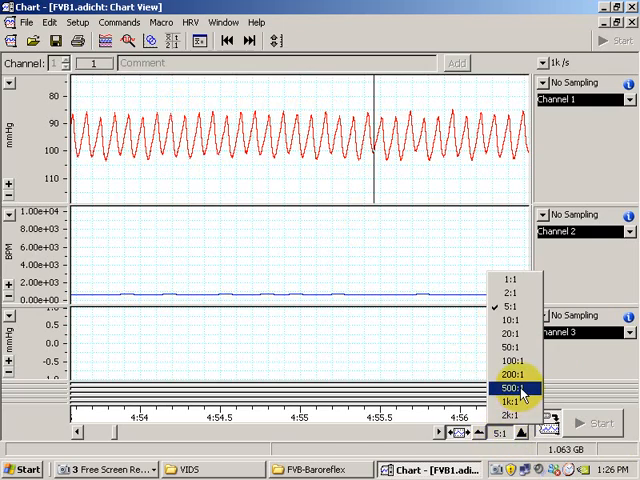
{"action": "left_click", "coordinate": [512, 388]}
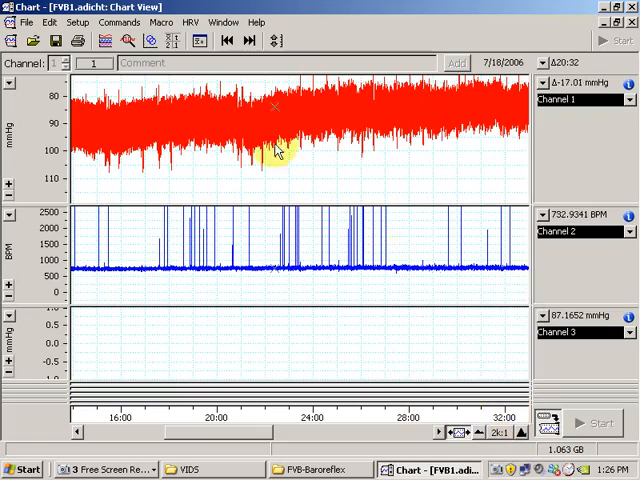
- Select the Channel 1 blood pressure trace from about 7:00 to 12:00
{"action": "left_click", "coordinate": [390, 432]}
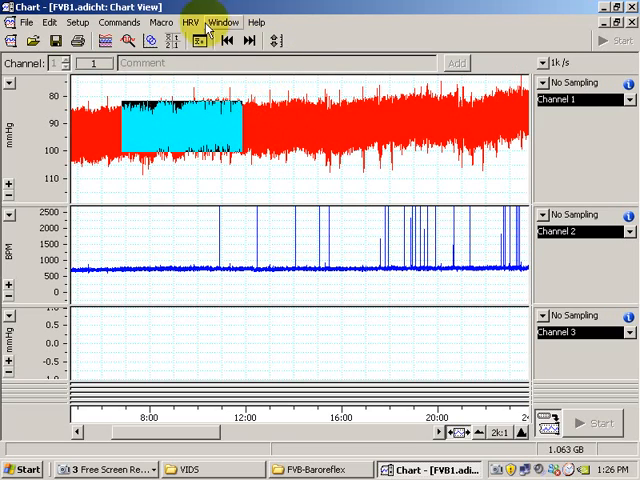
- In HRV Analysis Settings, set the offline data source to Selection
{"action": "left_click", "coordinate": [192, 22]}
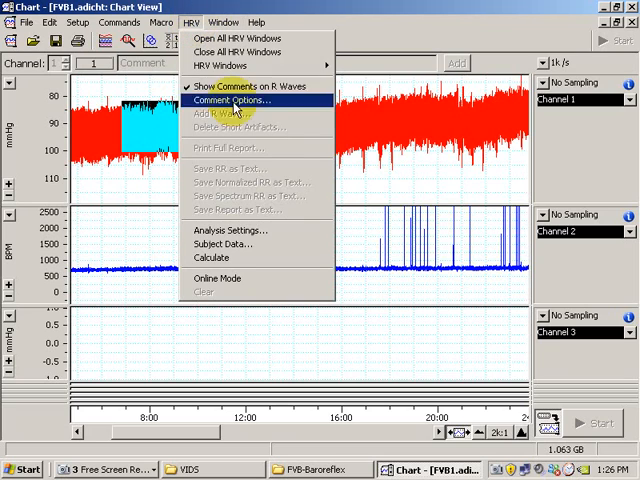
{"action": "mouse_move", "coordinate": [284, 232]}
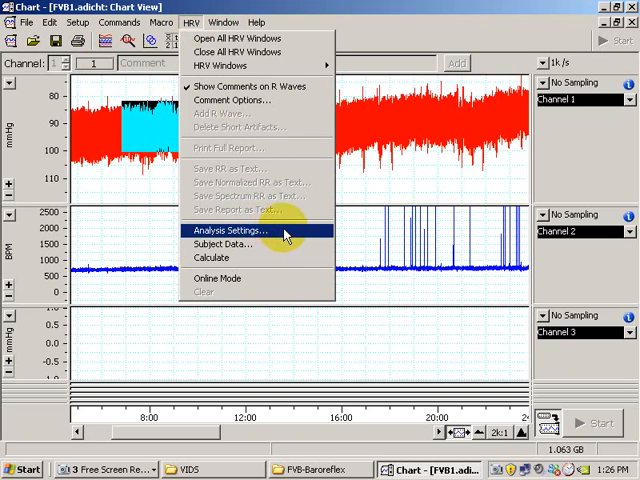
{"action": "left_click", "coordinate": [228, 232]}
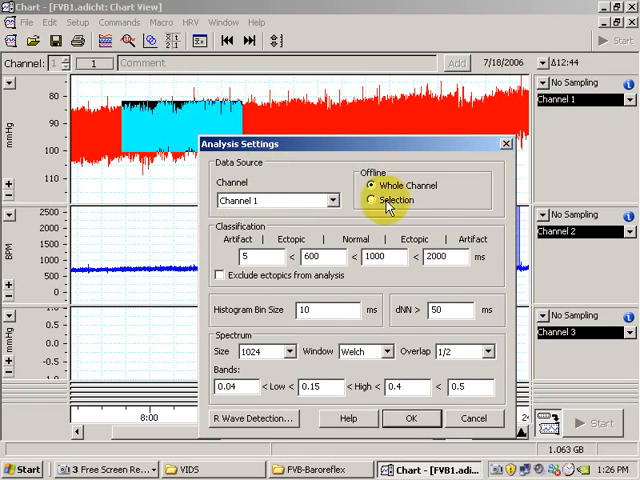
{"action": "left_click", "coordinate": [374, 200]}
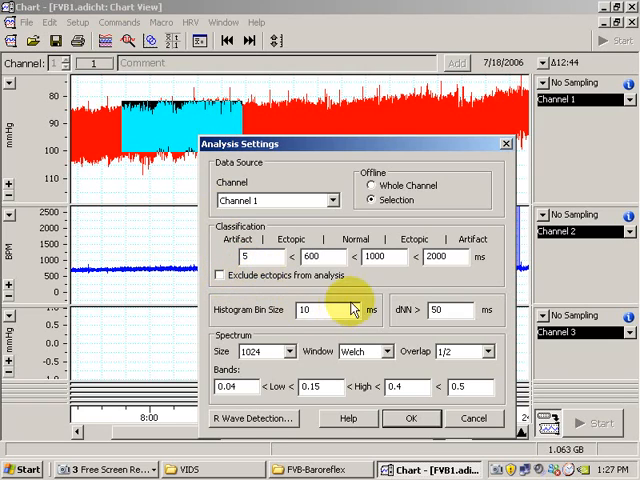
{"action": "mouse_move", "coordinate": [450, 350]}
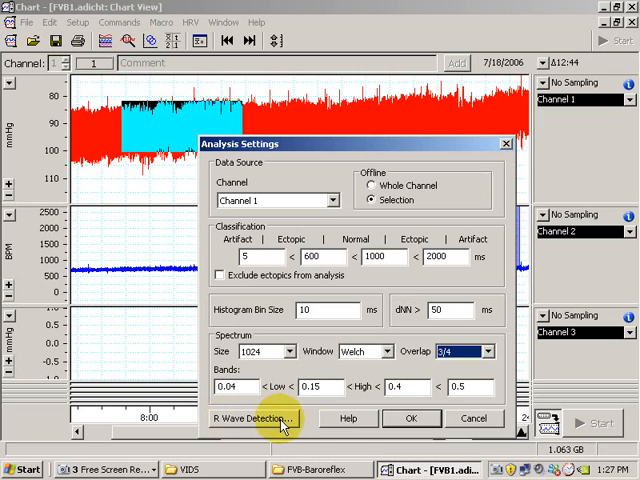
- In R Wave Detection Settings, zoom out the preview and set the threshold to about 75.4 mmHg
{"action": "left_click", "coordinate": [250, 418]}
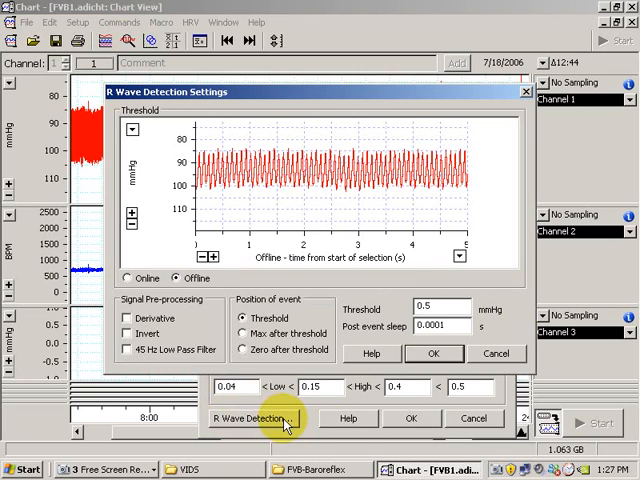
{"action": "mouse_move", "coordinate": [256, 260]}
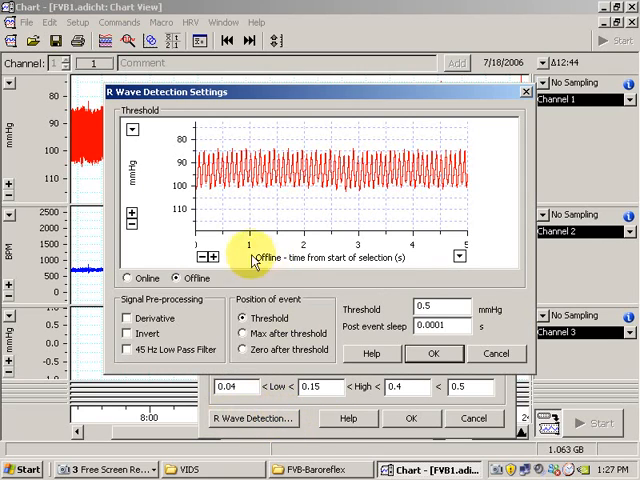
{"action": "left_click", "coordinate": [212, 256]}
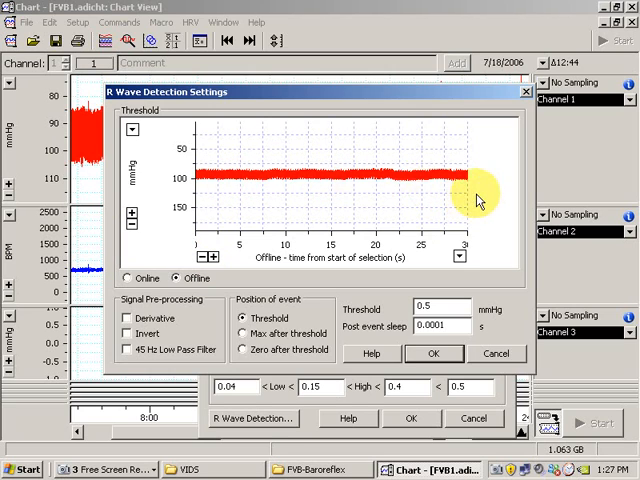
{"action": "mouse_move", "coordinate": [250, 200]}
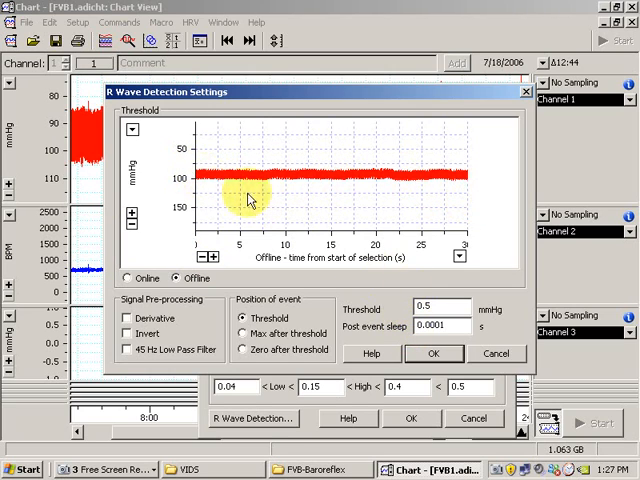
{"action": "left_click", "coordinate": [436, 308]}
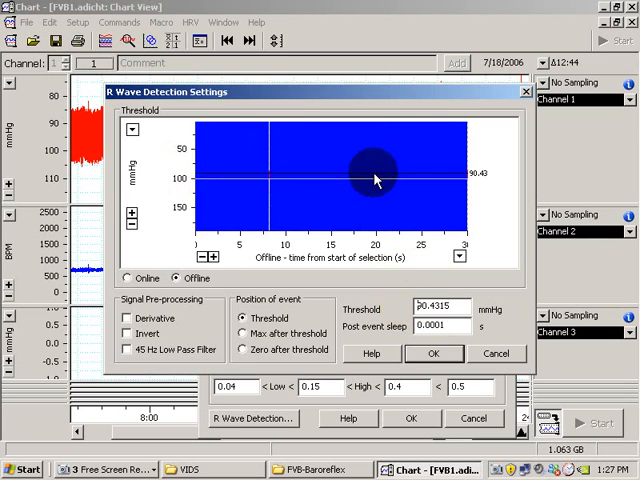
{"action": "left_click_drag", "start_coordinate": [376, 172], "coordinate": [376, 178]}
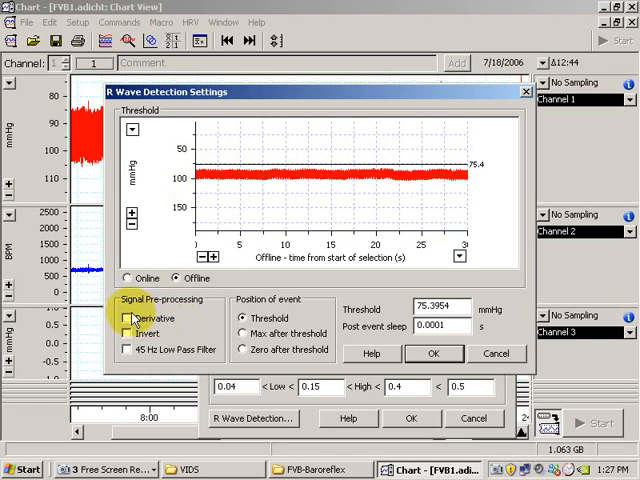
- Enable derivative pre-processing and rescale the preview's vertical axis to fit the signal
{"action": "left_click", "coordinate": [128, 318]}
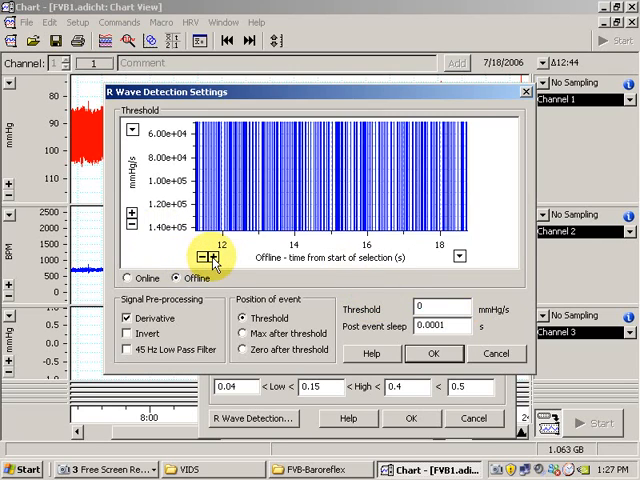
{"action": "left_click", "coordinate": [130, 212]}
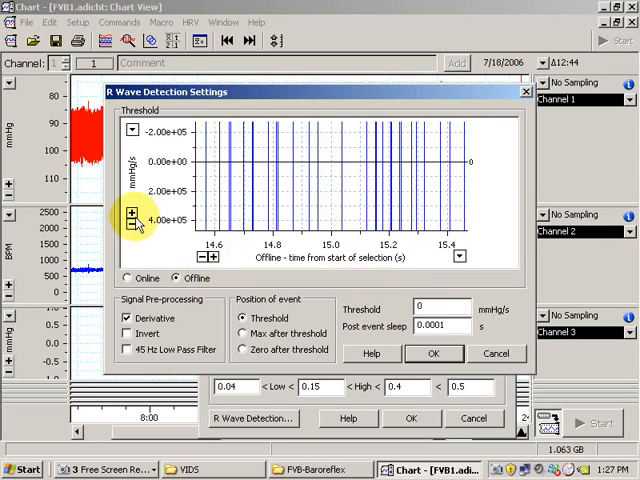
{"action": "left_click", "coordinate": [132, 224]}
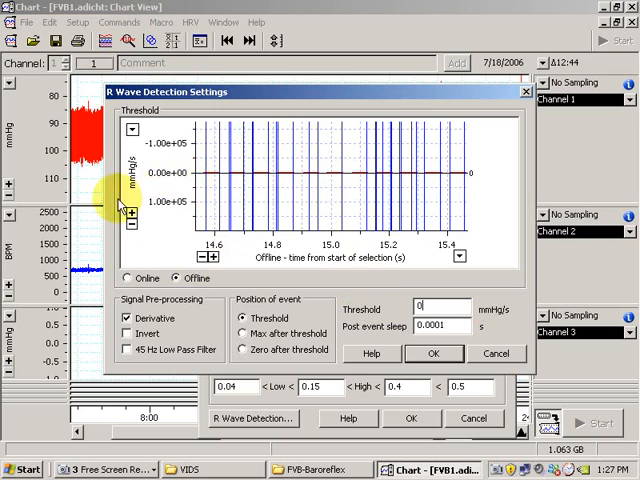
{"action": "left_click", "coordinate": [130, 218]}
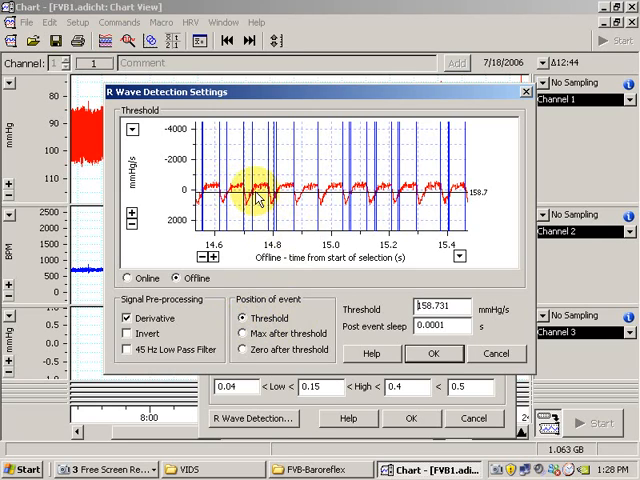
{"action": "mouse_move", "coordinate": [278, 258]}
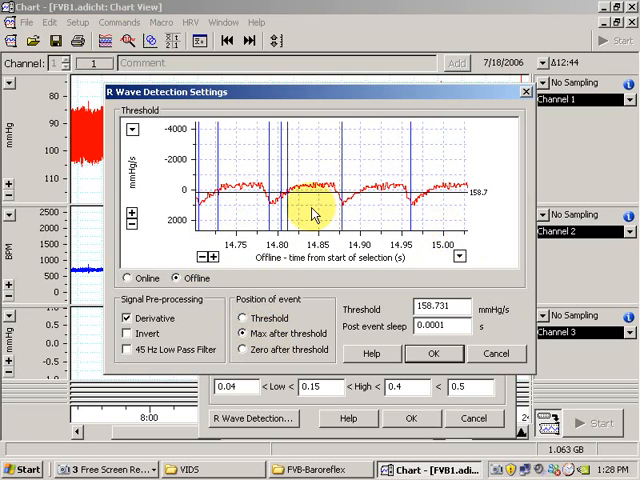
{"action": "mouse_move", "coordinate": [288, 204]}
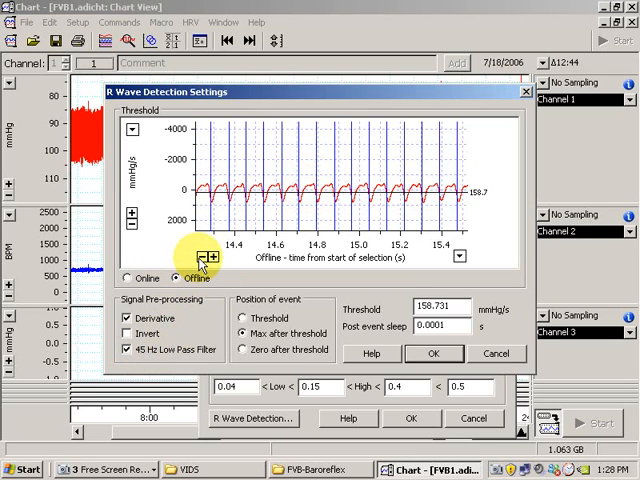
- Invert the derivative signal and drag the detection threshold near the zero baseline
{"action": "left_click", "coordinate": [204, 258]}
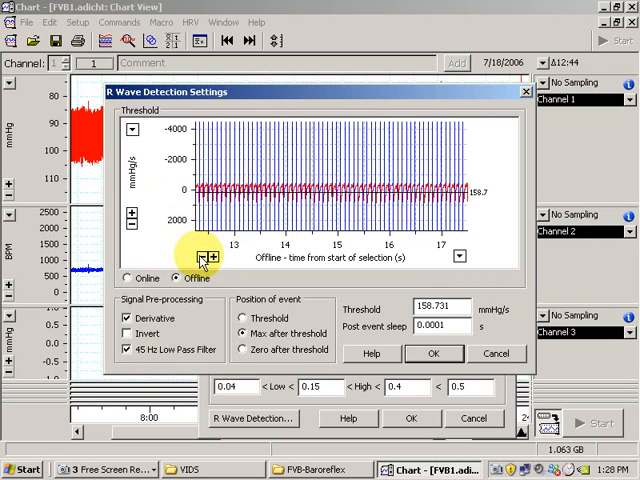
{"action": "left_click", "coordinate": [204, 256]}
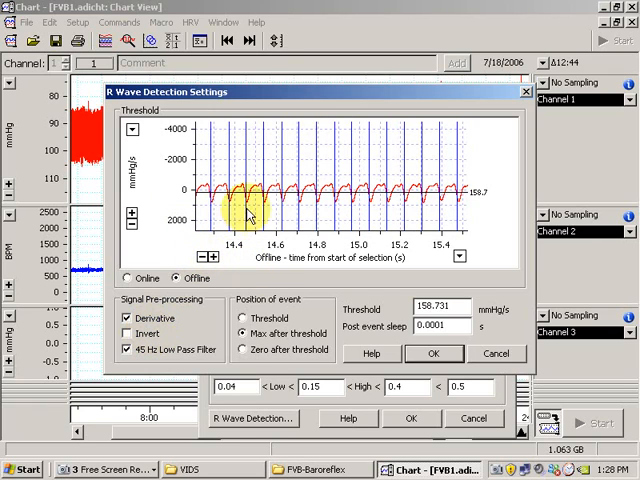
{"action": "mouse_move", "coordinate": [256, 192]}
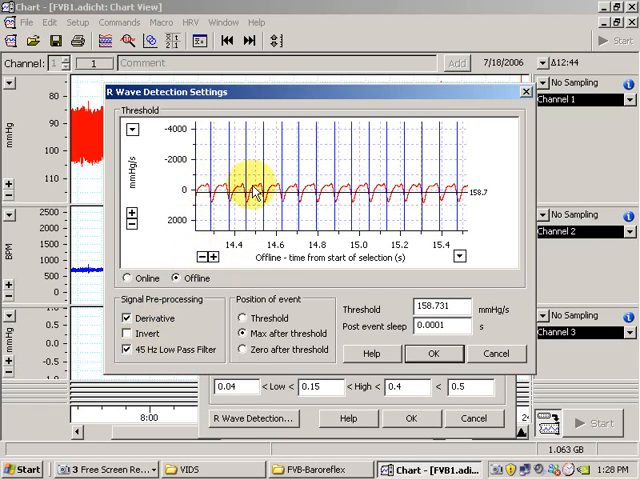
{"action": "left_click", "coordinate": [128, 332]}
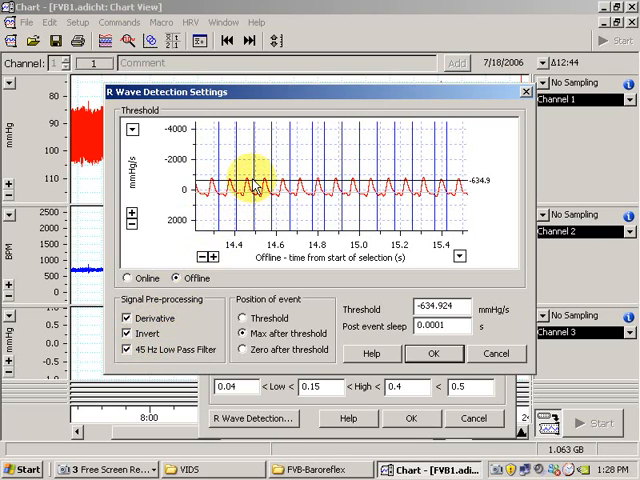
{"action": "left_click_drag", "start_coordinate": [258, 190], "coordinate": [310, 184]}
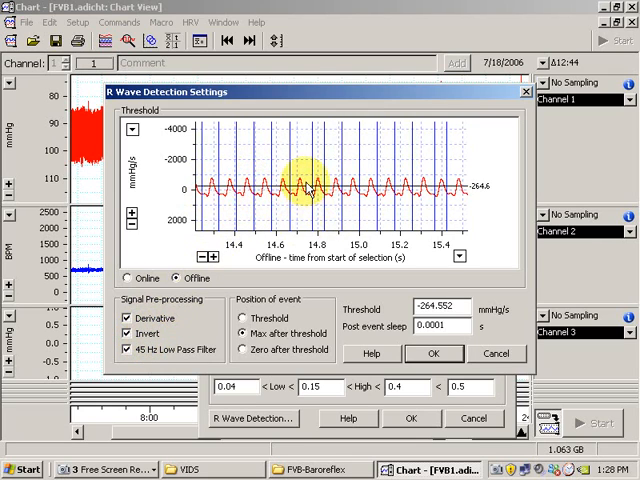
{"action": "left_click_drag", "start_coordinate": [300, 198], "coordinate": [300, 184]}
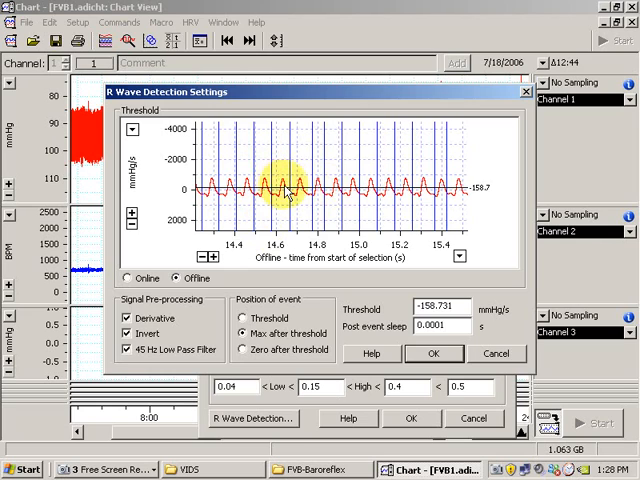
{"action": "left_click", "coordinate": [128, 332]}
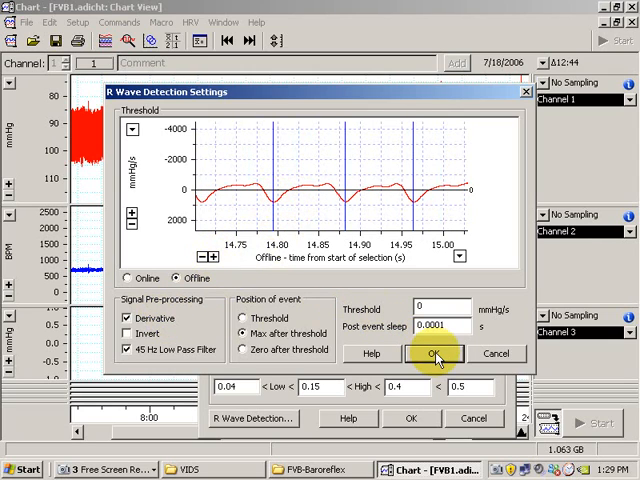
- Confirm the R Wave Detection and Analysis Settings dialogs
{"action": "left_click", "coordinate": [436, 352]}
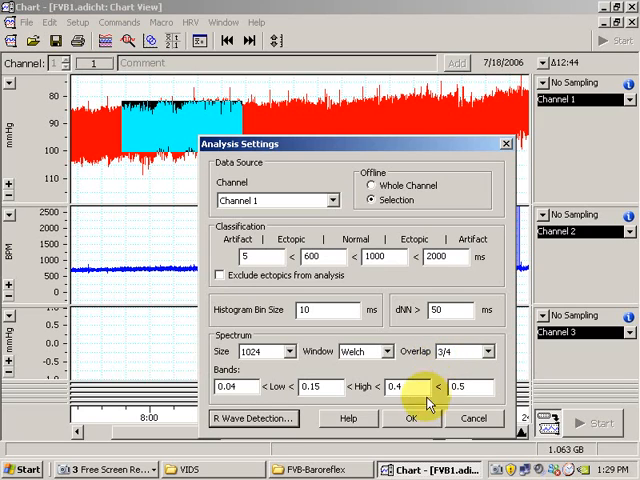
{"action": "left_click", "coordinate": [412, 418]}
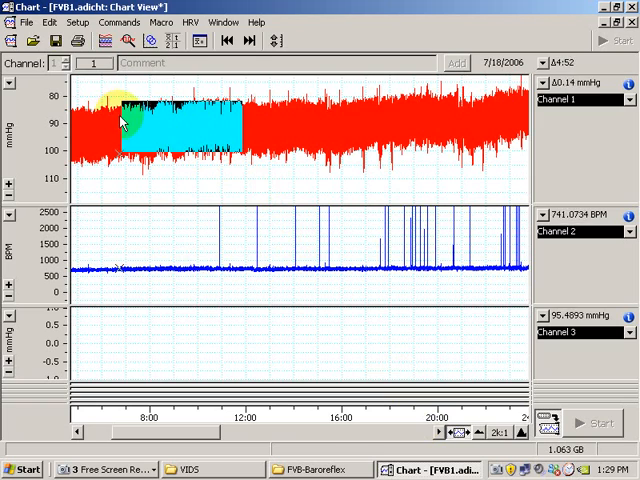
- Run HRV > Calculate on the selection and zoom in to inspect the beat markers
{"action": "left_click", "coordinate": [188, 22]}
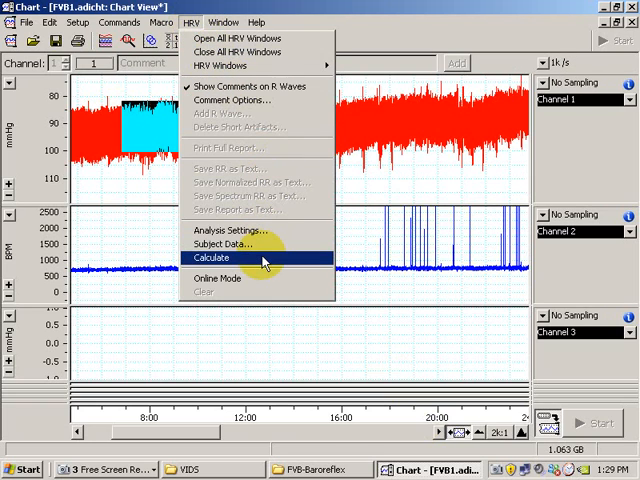
{"action": "left_click", "coordinate": [210, 256]}
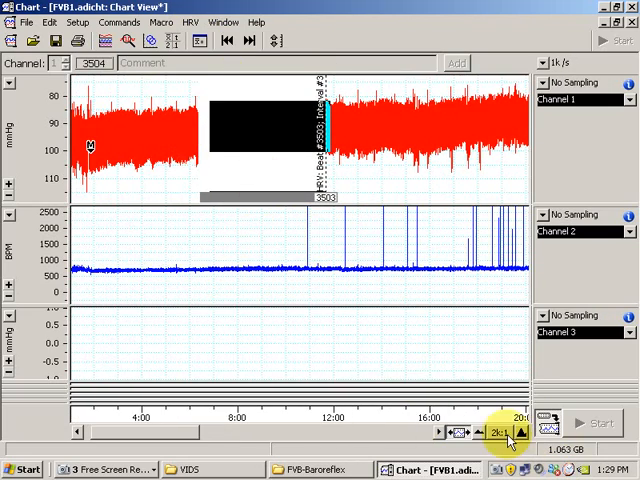
{"action": "left_click", "coordinate": [520, 432]}
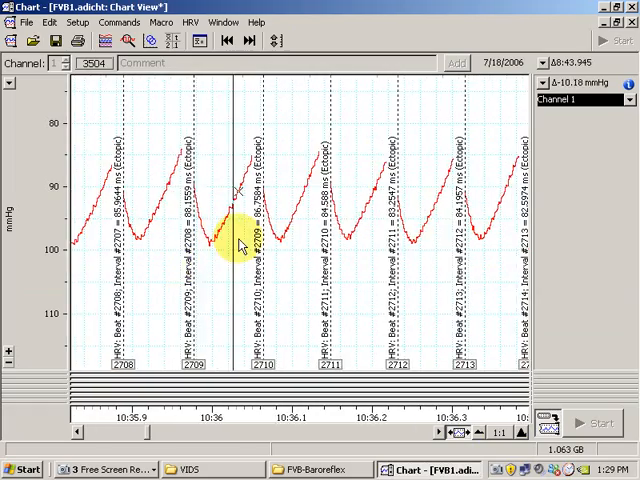
{"action": "scroll", "scroll_direction": "right", "scroll_amount": 3}
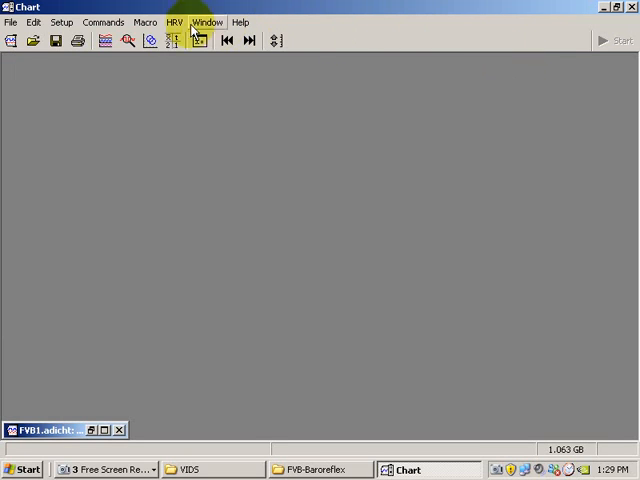
- Open the Poincaré Plot and Spectrum windows from HRV > HRV Windows
{"action": "left_click", "coordinate": [174, 22]}
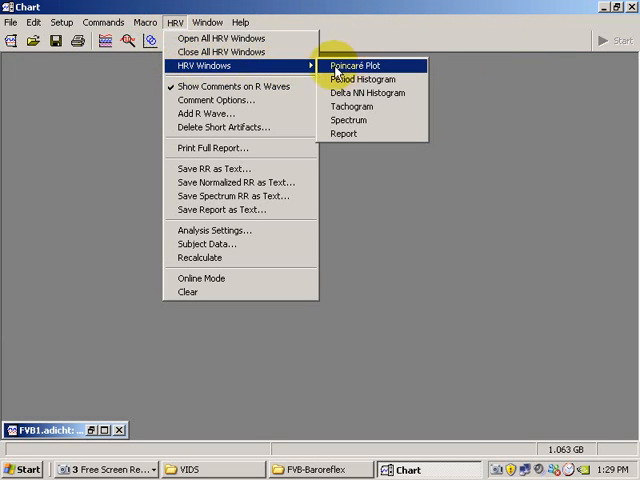
{"action": "left_click", "coordinate": [354, 64]}
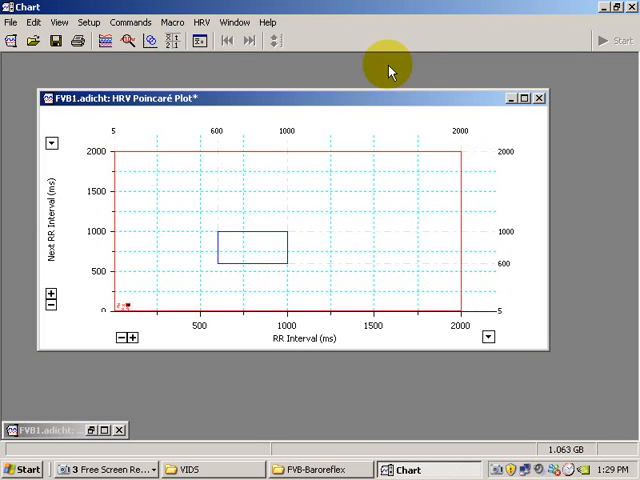
{"action": "left_click", "coordinate": [202, 22]}
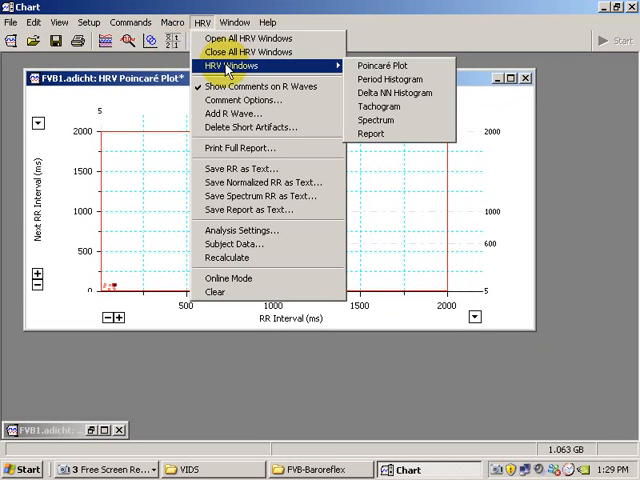
{"action": "left_click", "coordinate": [376, 120]}
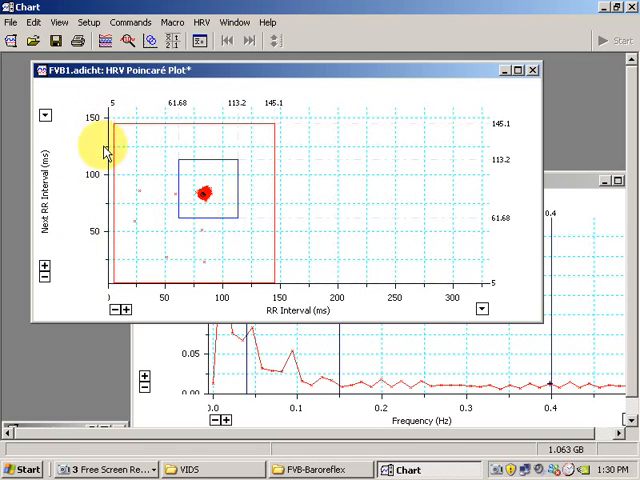
{"action": "mouse_move", "coordinate": [396, 300]}
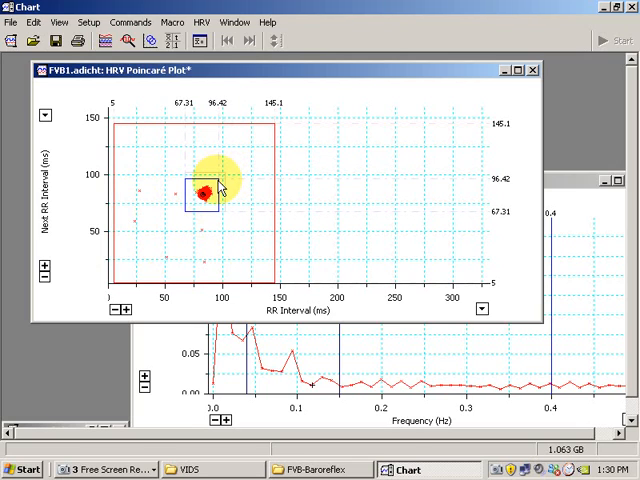
{"action": "mouse_move", "coordinate": [228, 188]}
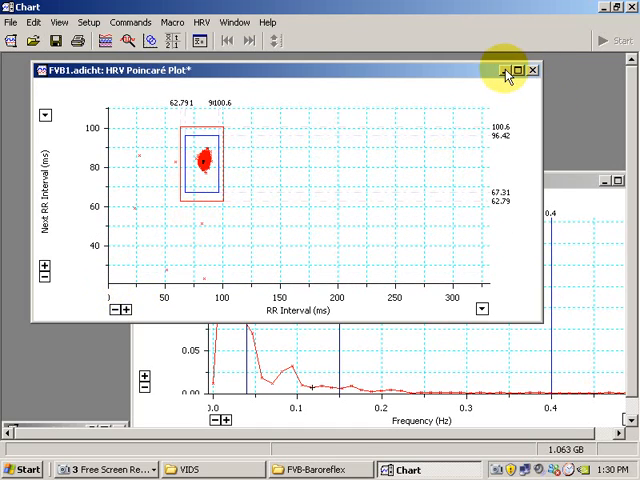
- Close the Poincaré plot and compress the spectrum's frequency axis to about 0–8 Hz
{"action": "left_click", "coordinate": [532, 68]}
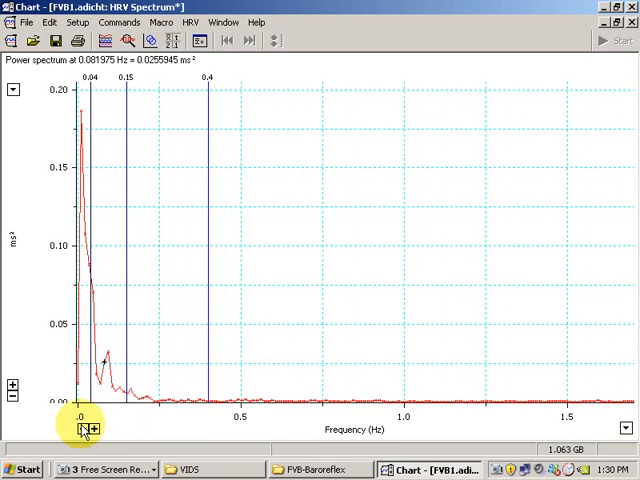
{"action": "left_click", "coordinate": [86, 428]}
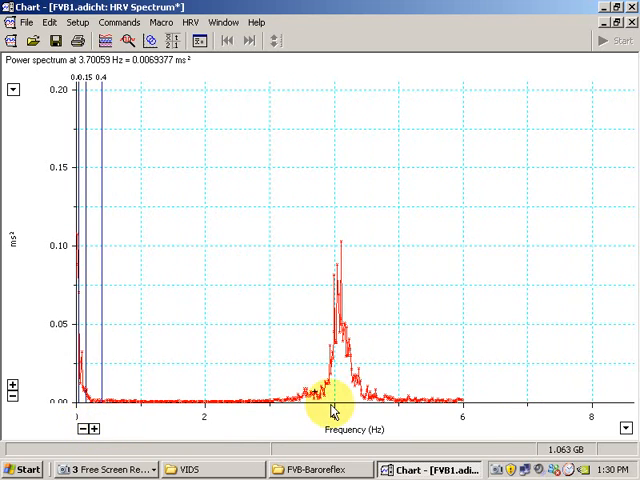
{"action": "mouse_move", "coordinate": [372, 116]}
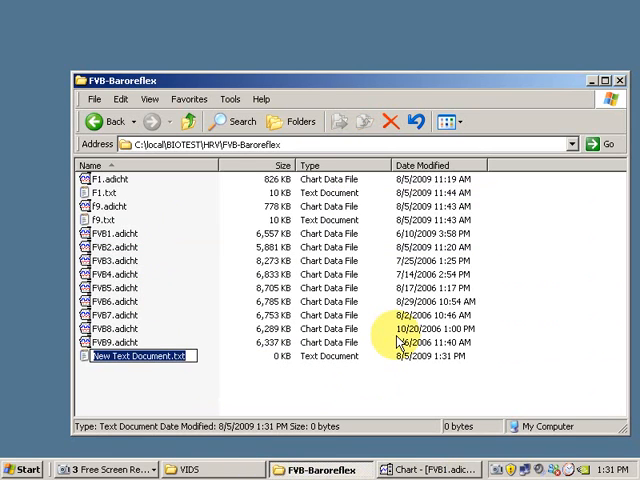
- Name the new text file FVB1.txt and keep the pasted spectrum data when closing WordPad
{"action": "type", "text": "FVB1."}
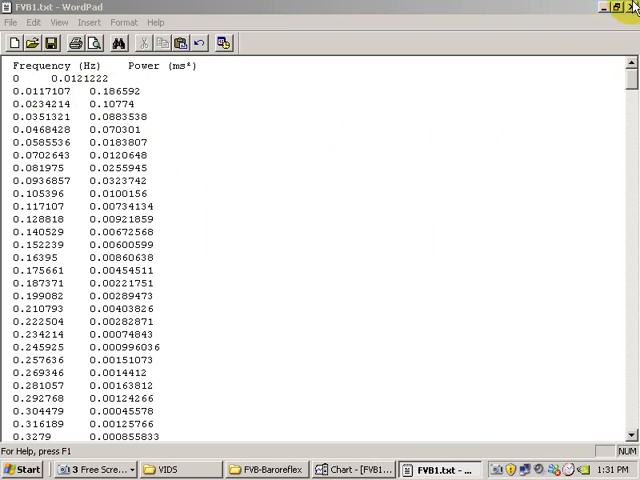
{"action": "left_click", "coordinate": [628, 8]}
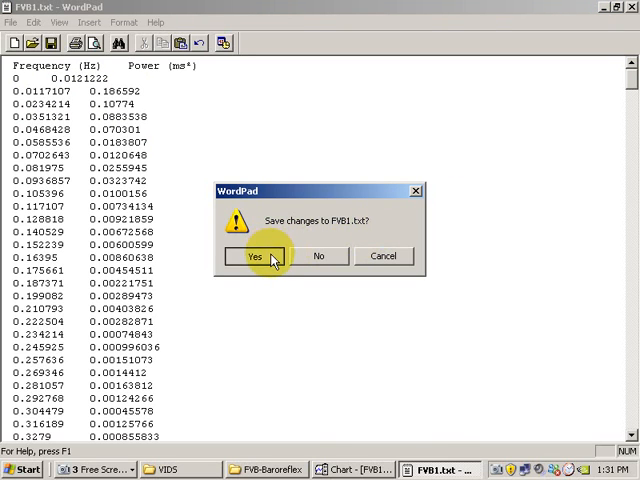
{"action": "left_click", "coordinate": [254, 256]}
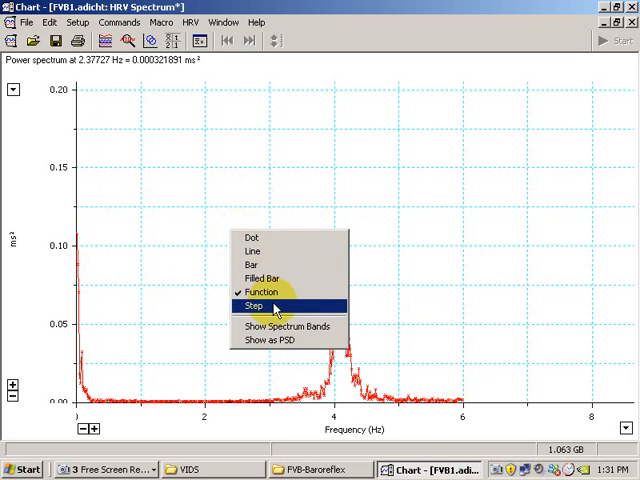
- Draw the HRV power spectrum as a stepped trace, then go to the Start menu
{"action": "left_click", "coordinate": [252, 304]}
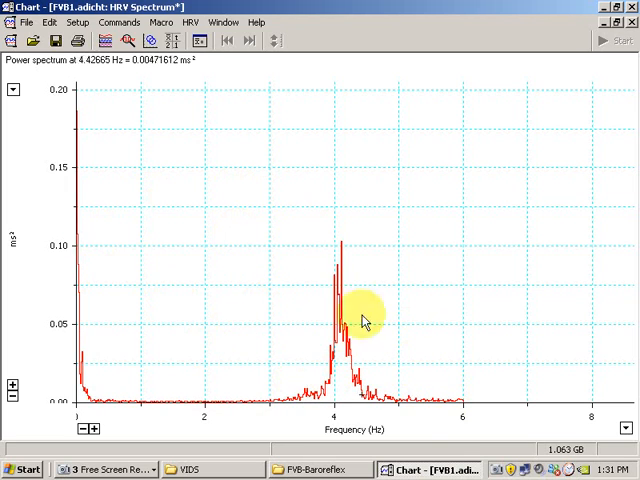
{"action": "mouse_move", "coordinate": [270, 236]}
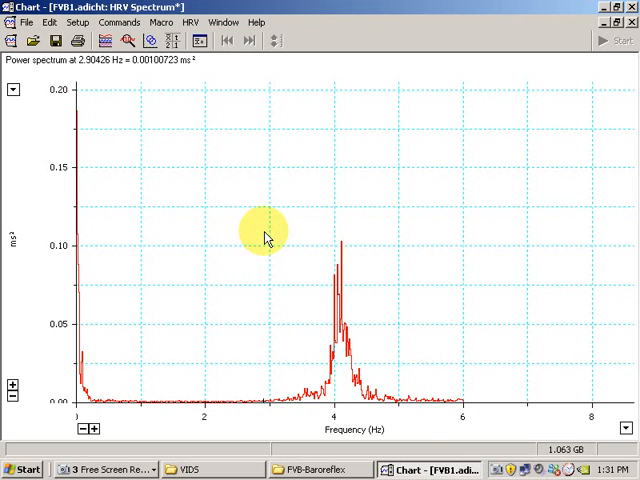
{"action": "left_click", "coordinate": [24, 468]}
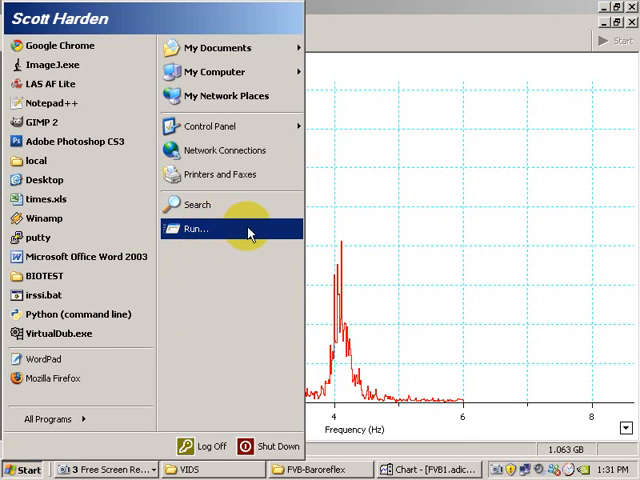
- Launch Paint via Run (mspaint) with the pasted spectrum and start Save As
{"action": "left_click", "coordinate": [196, 228]}
{"action": "type", "text": "mspaint"}
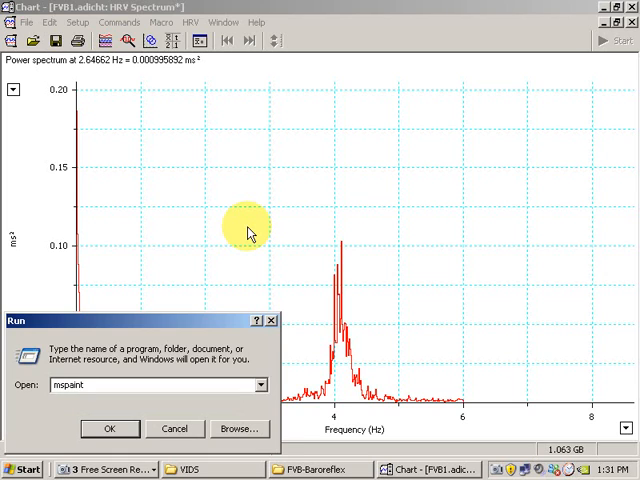
{"action": "left_click", "coordinate": [110, 428]}
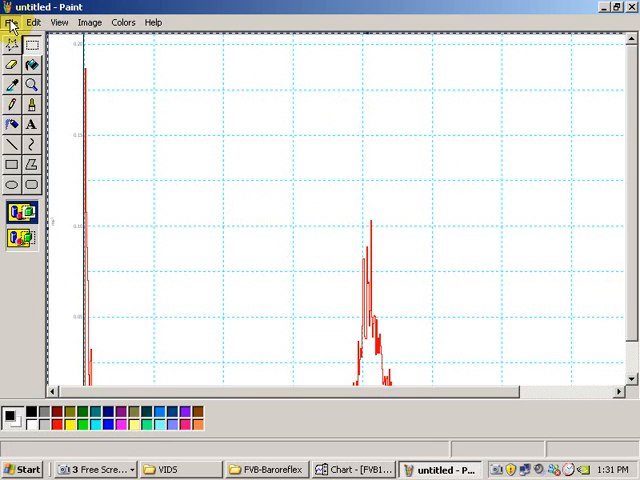
{"action": "left_click", "coordinate": [12, 22]}
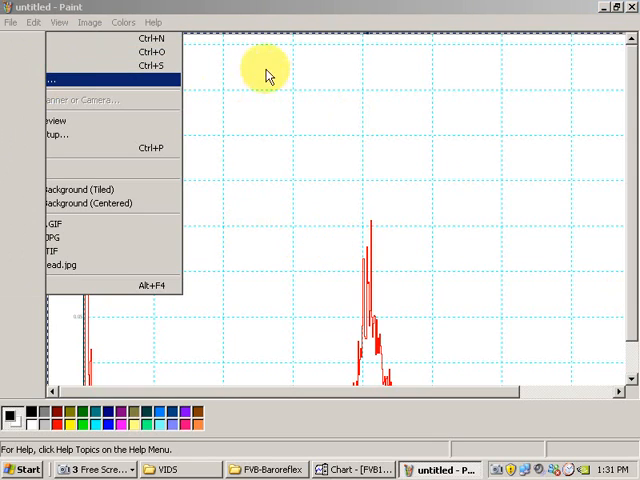
{"action": "left_click", "coordinate": [52, 80]}
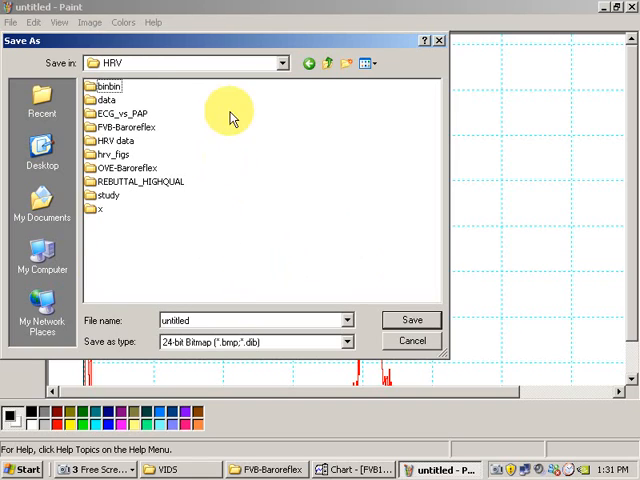
- Save the image as the bitmap example.bmp inside the REBUTTAL_HIGHQUAL folder
{"action": "double_click", "coordinate": [128, 180]}
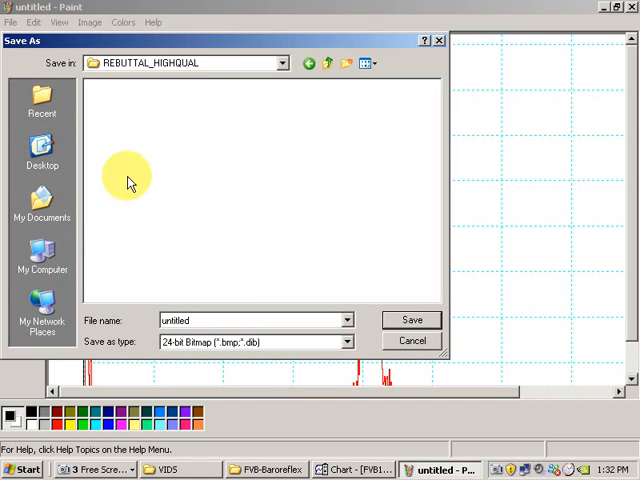
{"action": "type", "text": "exam"}
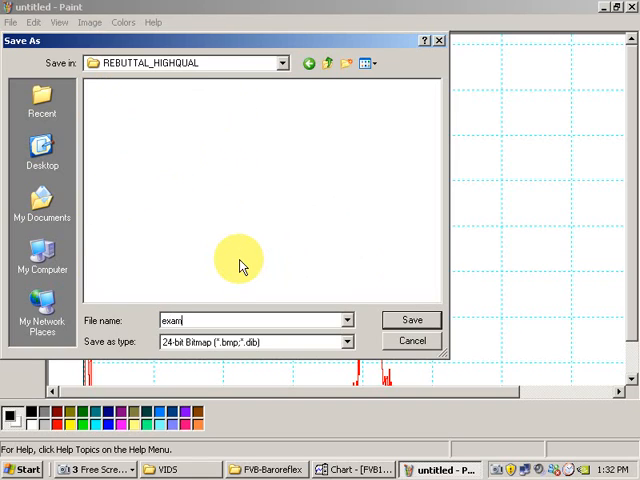
{"action": "left_click", "coordinate": [412, 320]}
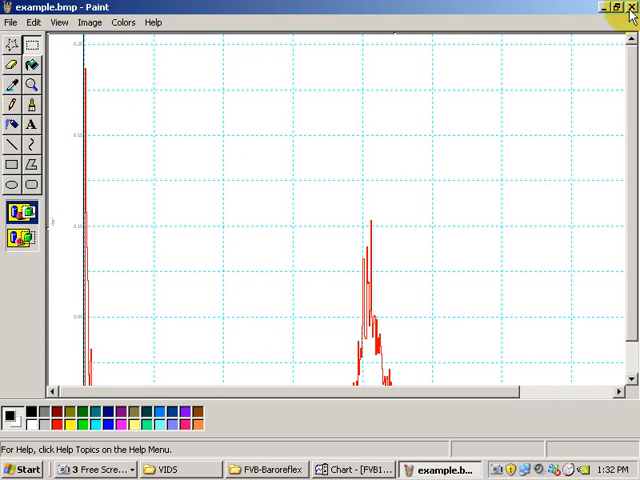
- Close Paint, verify example.bmp in REBUTTAL_HIGHQUAL, and close both folder windows
{"action": "left_click", "coordinate": [290, 468]}
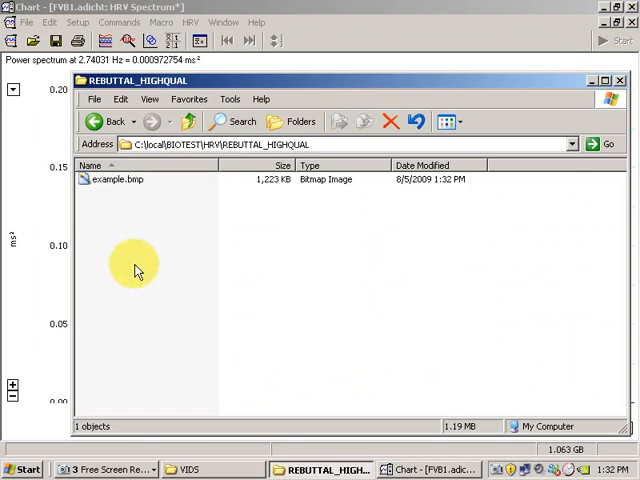
{"action": "double_click", "coordinate": [120, 180]}
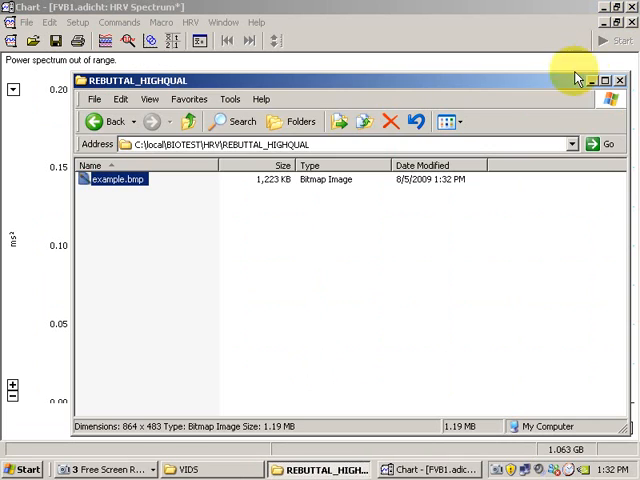
{"action": "left_click", "coordinate": [104, 118]}
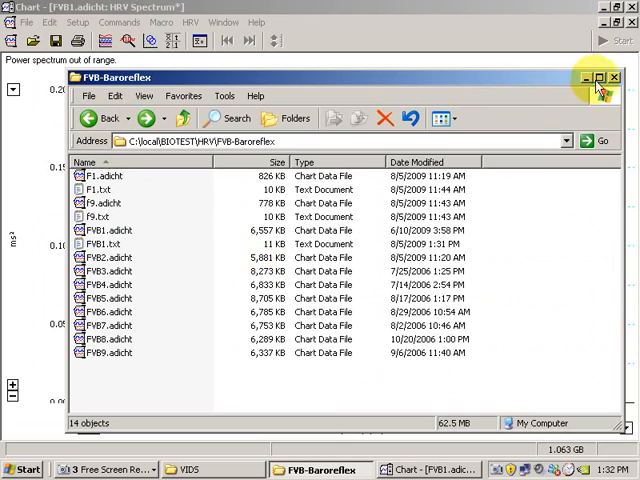
{"action": "left_click", "coordinate": [612, 78]}
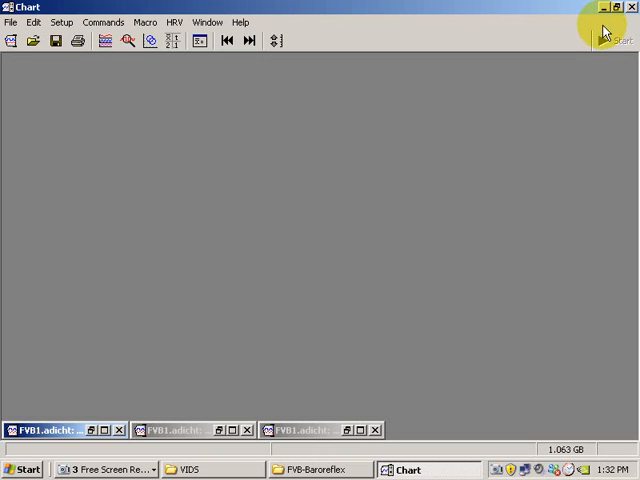